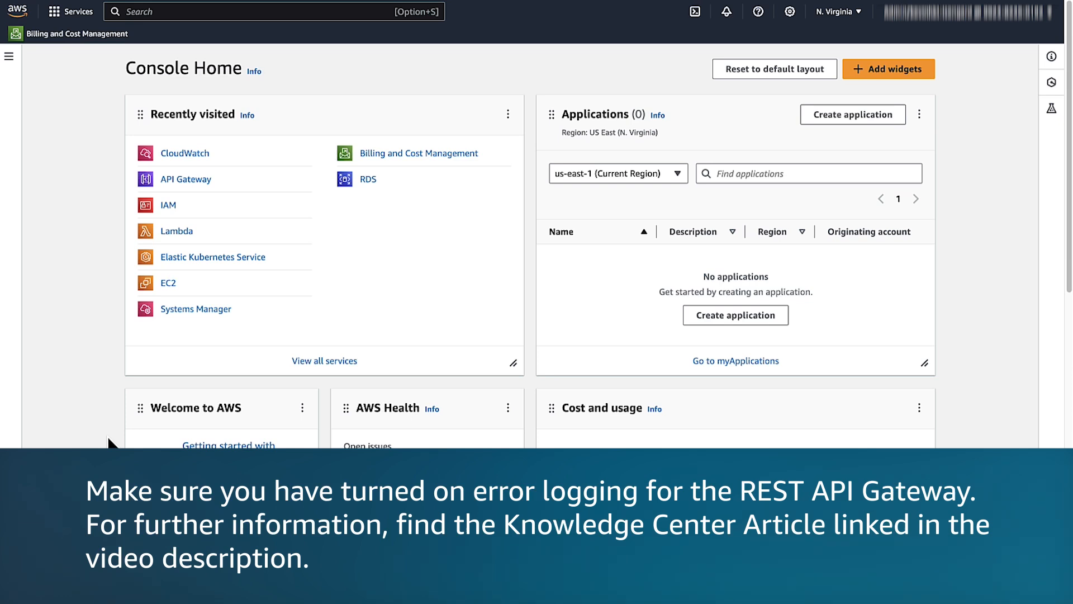
Step: Find API Gateway via the console search and open the demo-api REST API
{"action": "type", "text": "api gateway"}
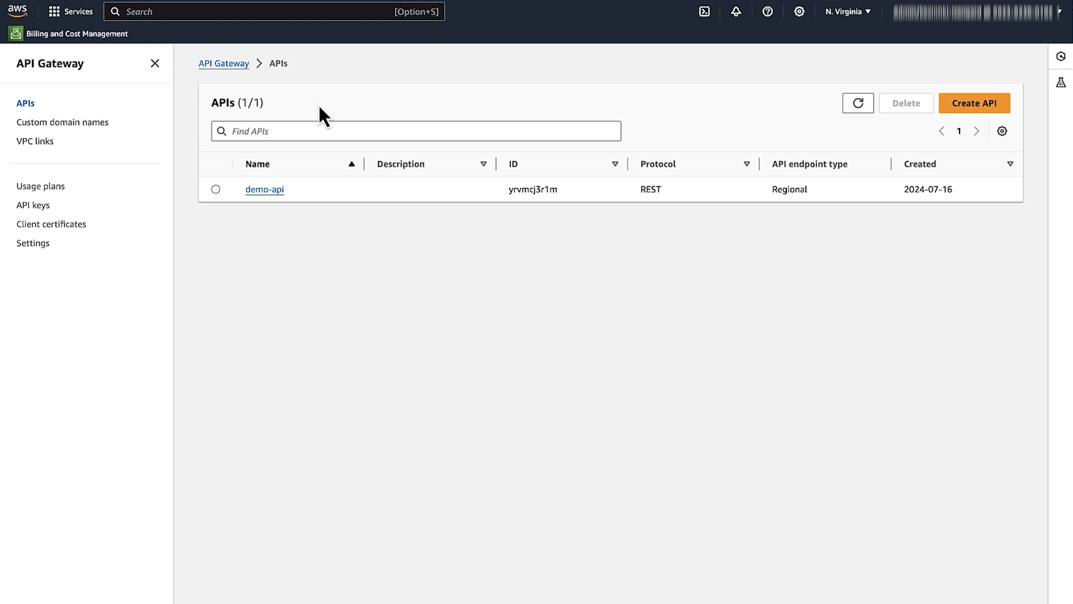
{"action": "mouse_move", "coordinate": [305, 156]}
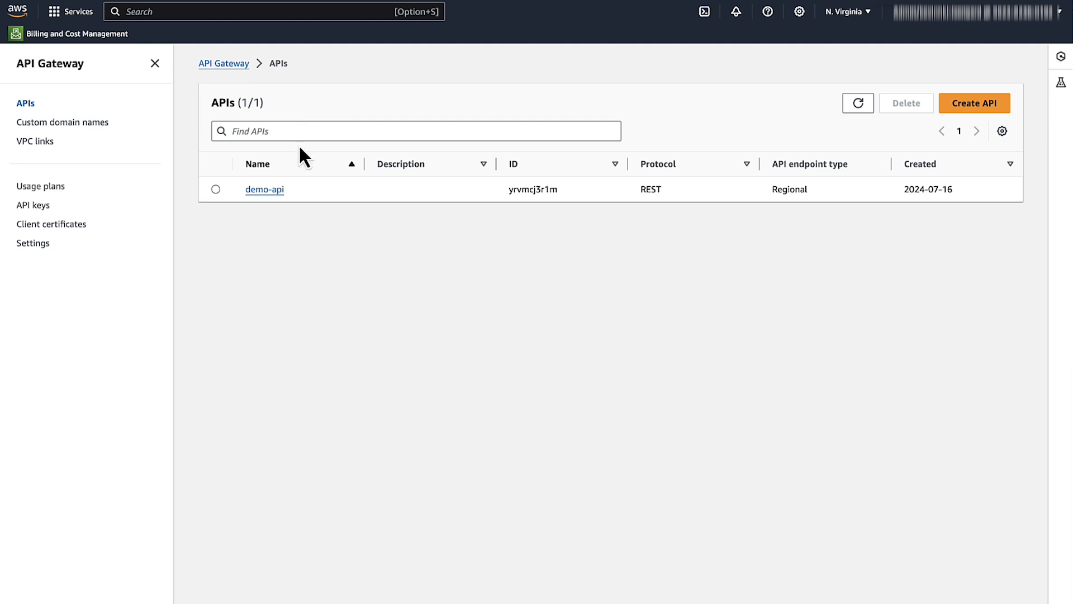
{"action": "left_click", "coordinate": [264, 189]}
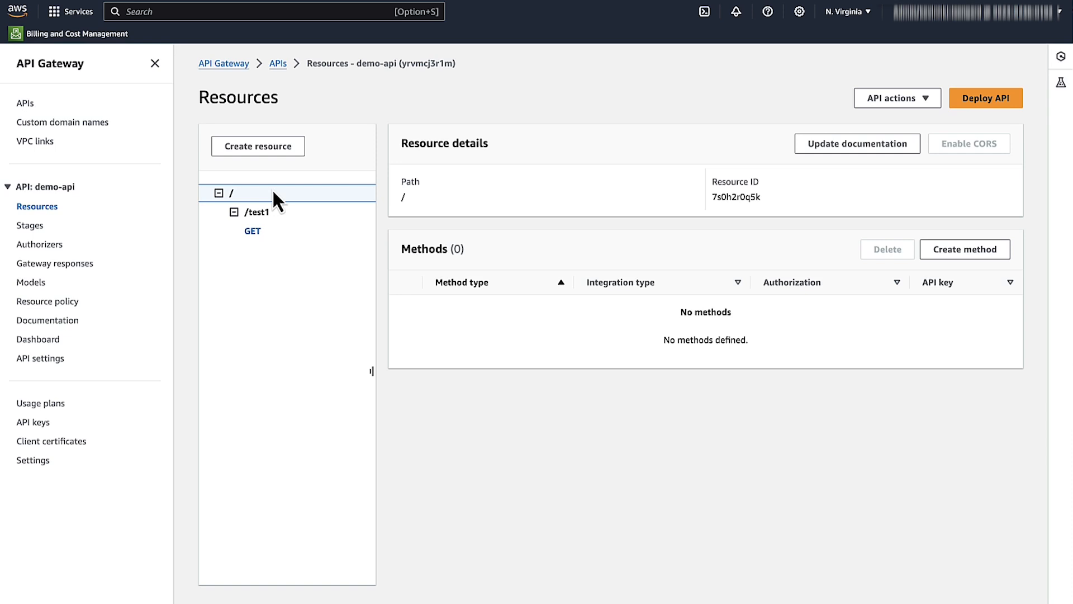
{"action": "mouse_move", "coordinate": [29, 225]}
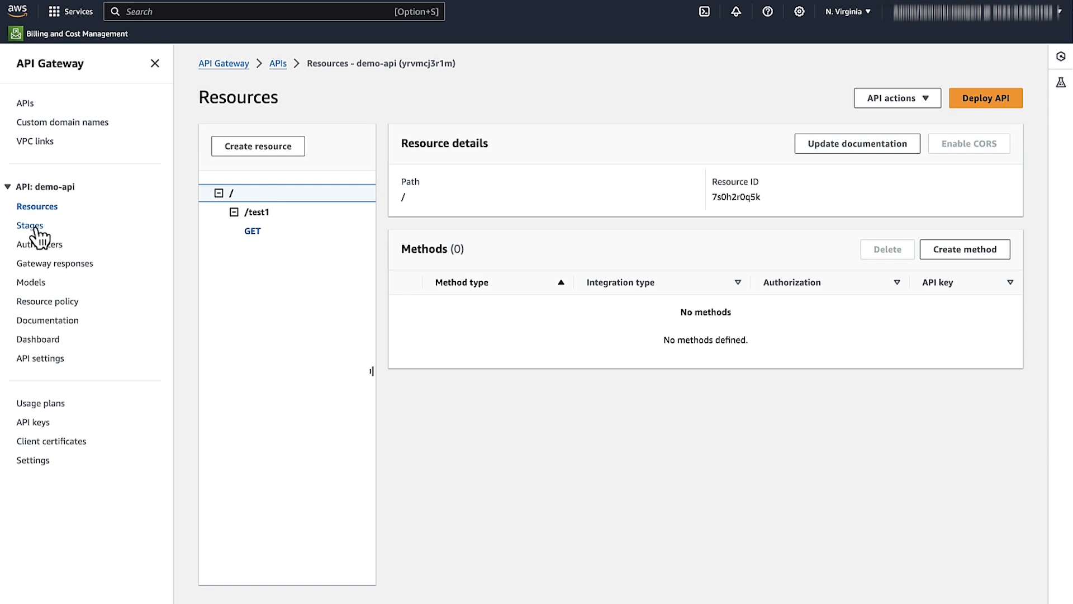
Step: Show the dev stage's /test1 GET method overrides: 200 requests/second rate, 100 burst
{"action": "left_click", "coordinate": [29, 225]}
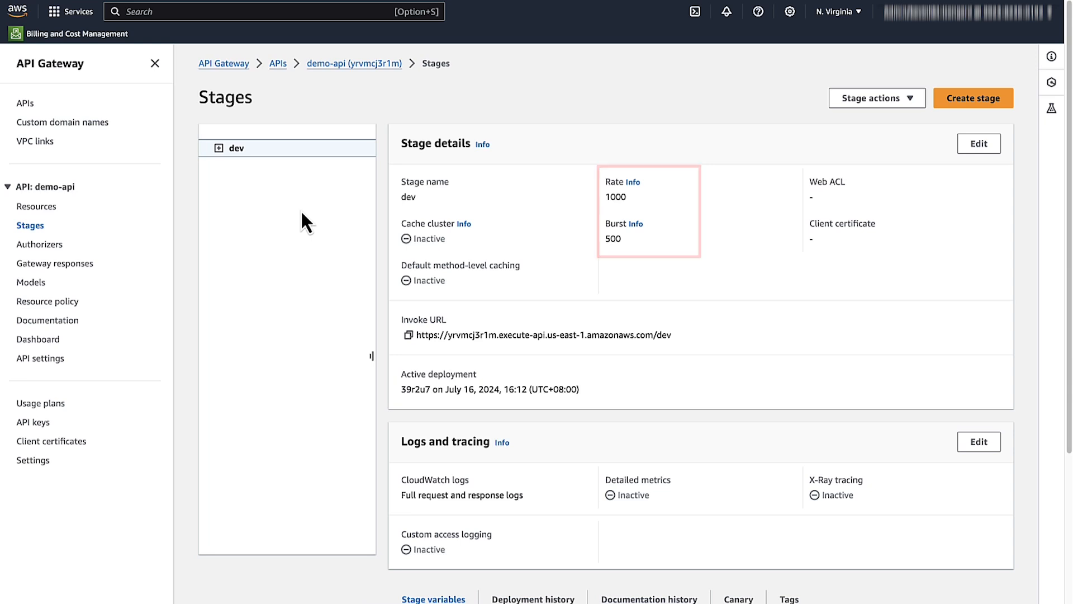
{"action": "left_click", "coordinate": [217, 147]}
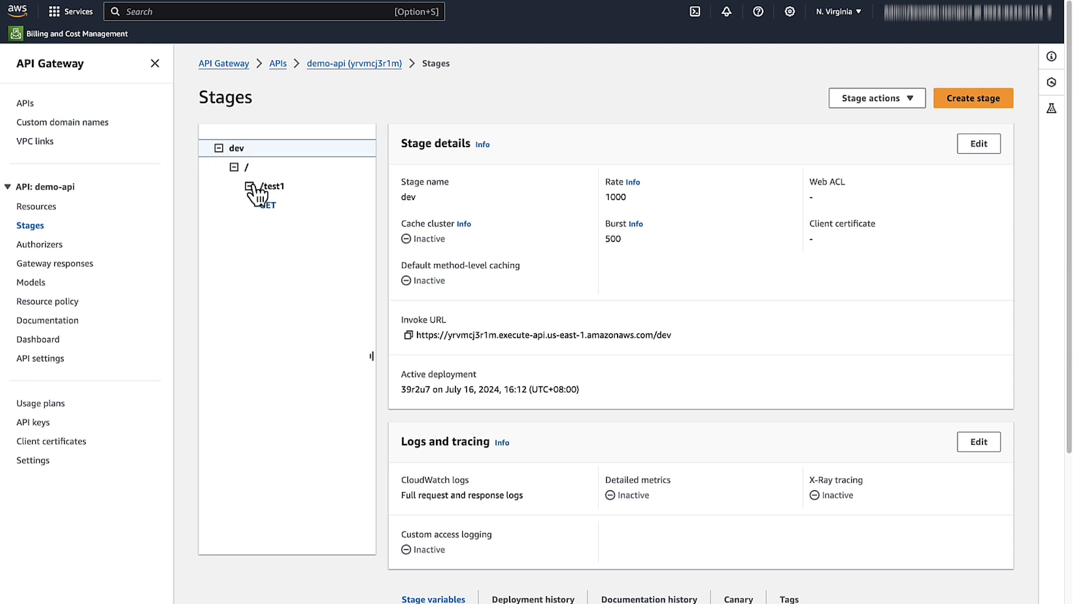
{"action": "left_click", "coordinate": [273, 188]}
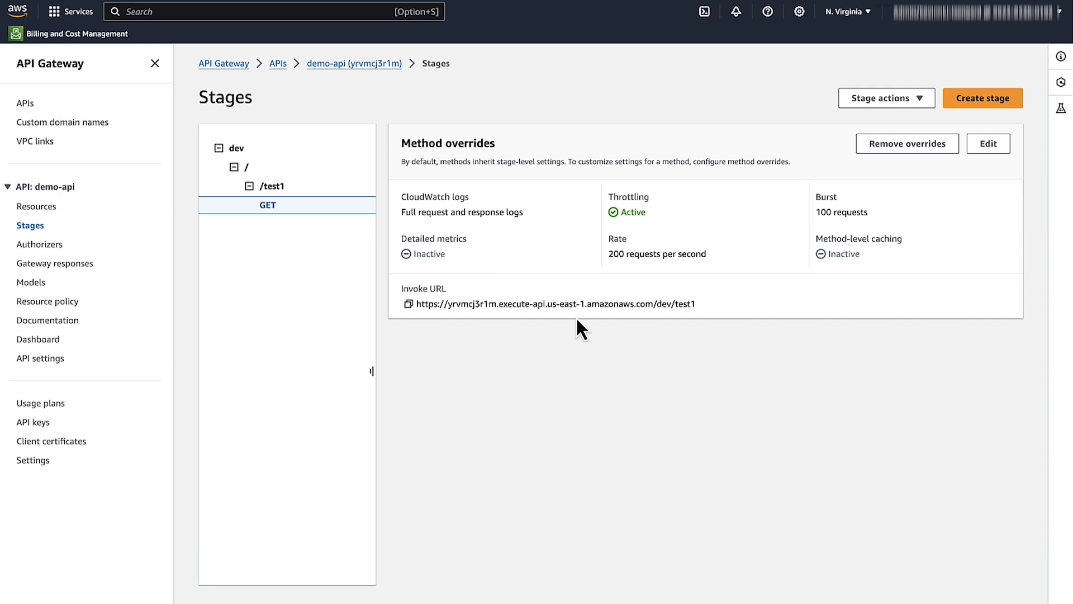
{"action": "mouse_move", "coordinate": [40, 403]}
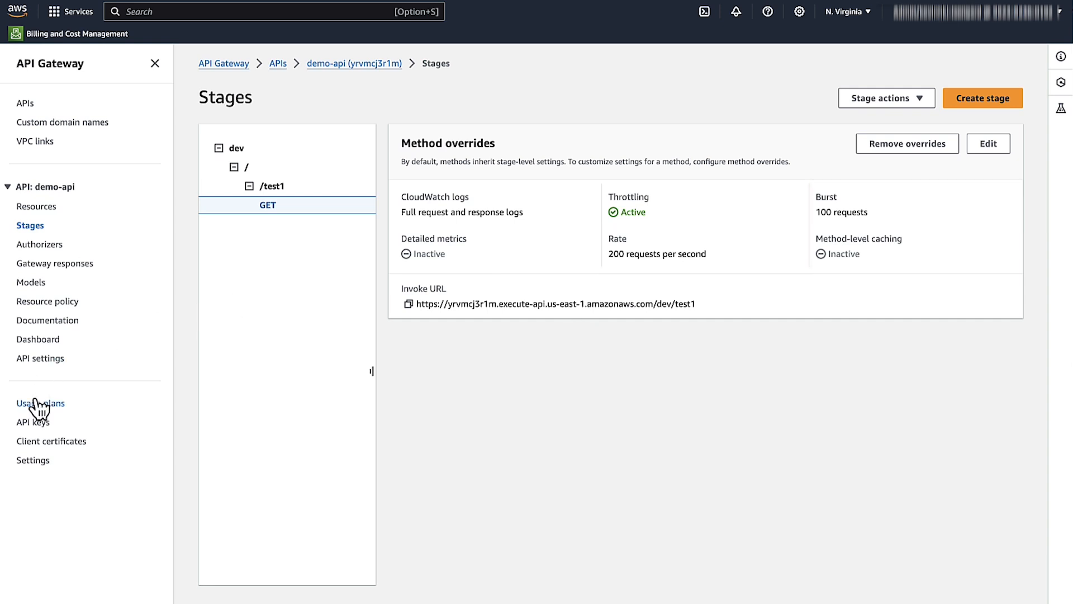
Step: Review demo-usage-plan (20 req/s rate, 20 burst, 2 per day), then return to the APIs list
{"action": "left_click", "coordinate": [41, 402]}
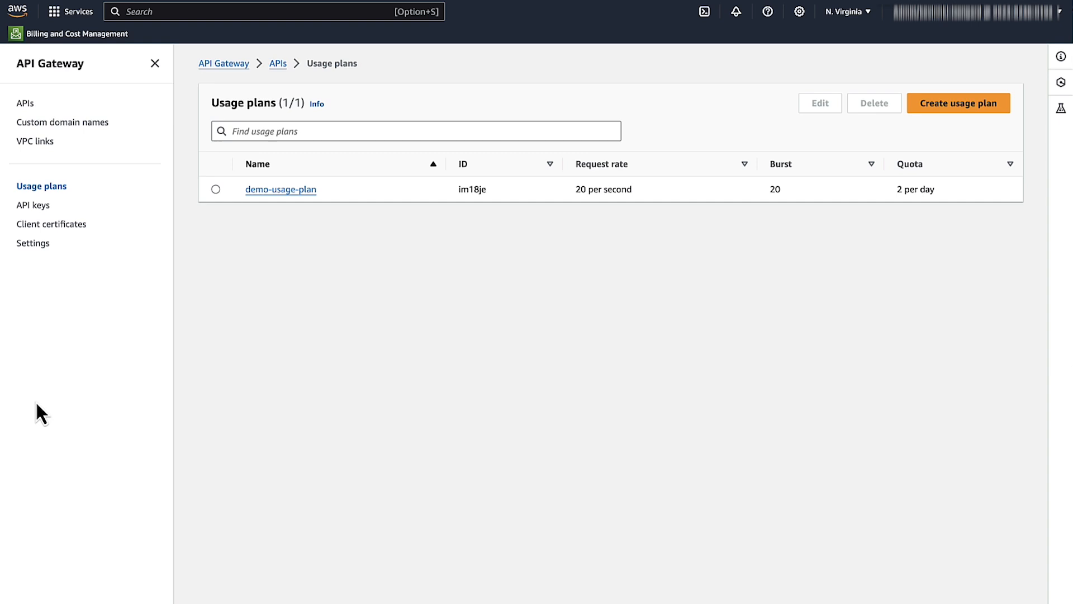
{"action": "mouse_move", "coordinate": [205, 273]}
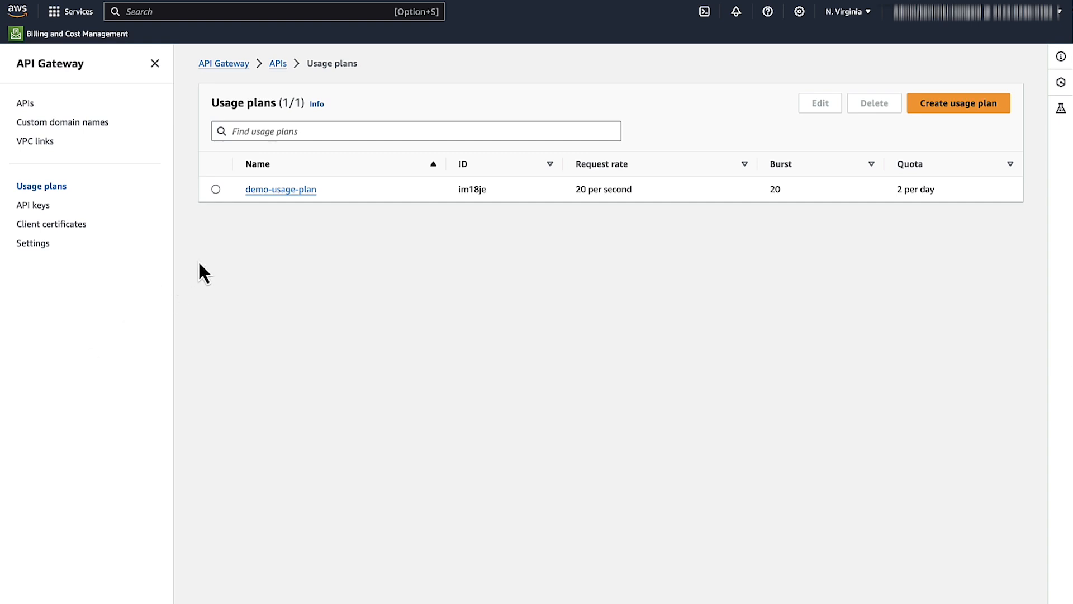
{"action": "left_click", "coordinate": [279, 189]}
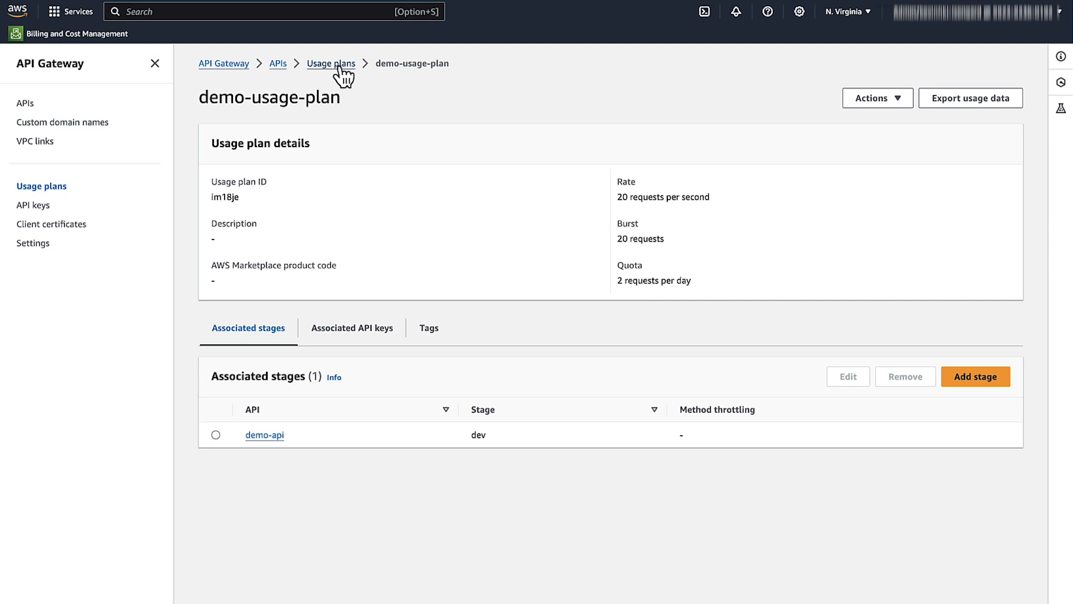
{"action": "mouse_move", "coordinate": [47, 109]}
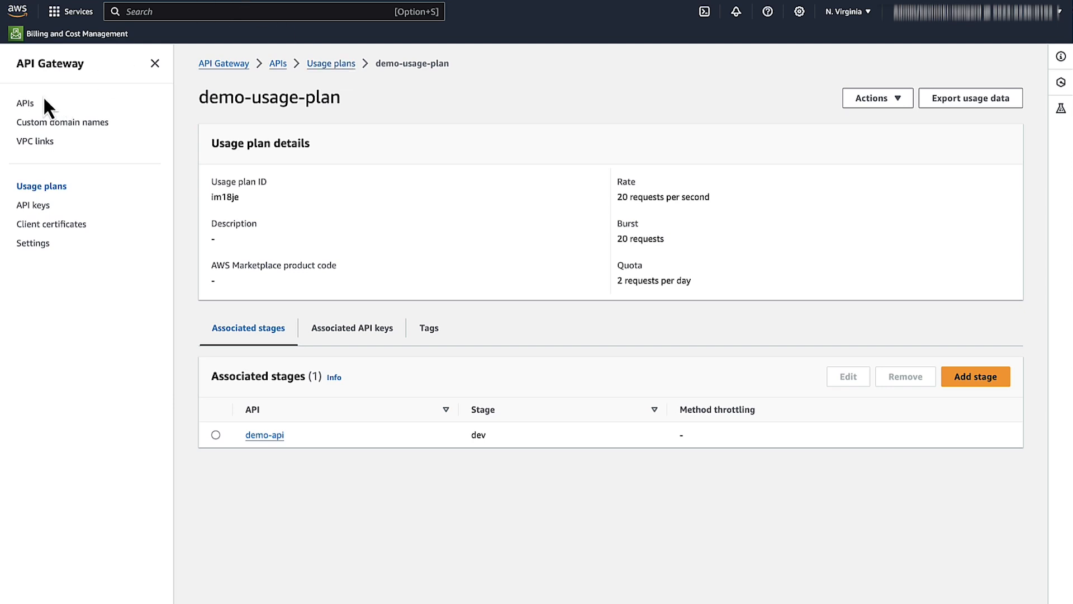
{"action": "left_click", "coordinate": [24, 103]}
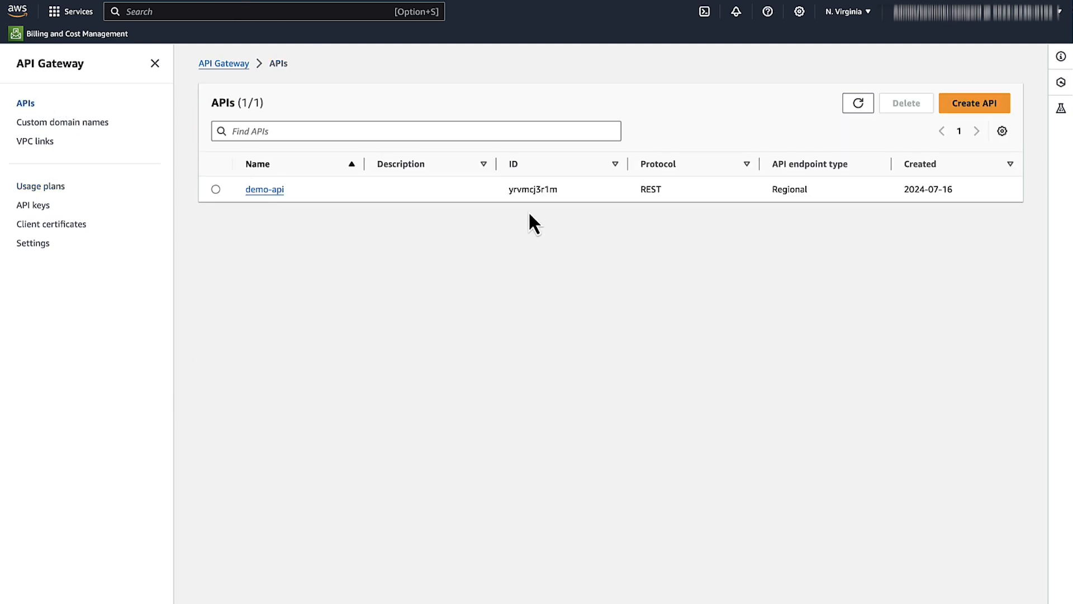
{"action": "mouse_move", "coordinate": [321, 35]}
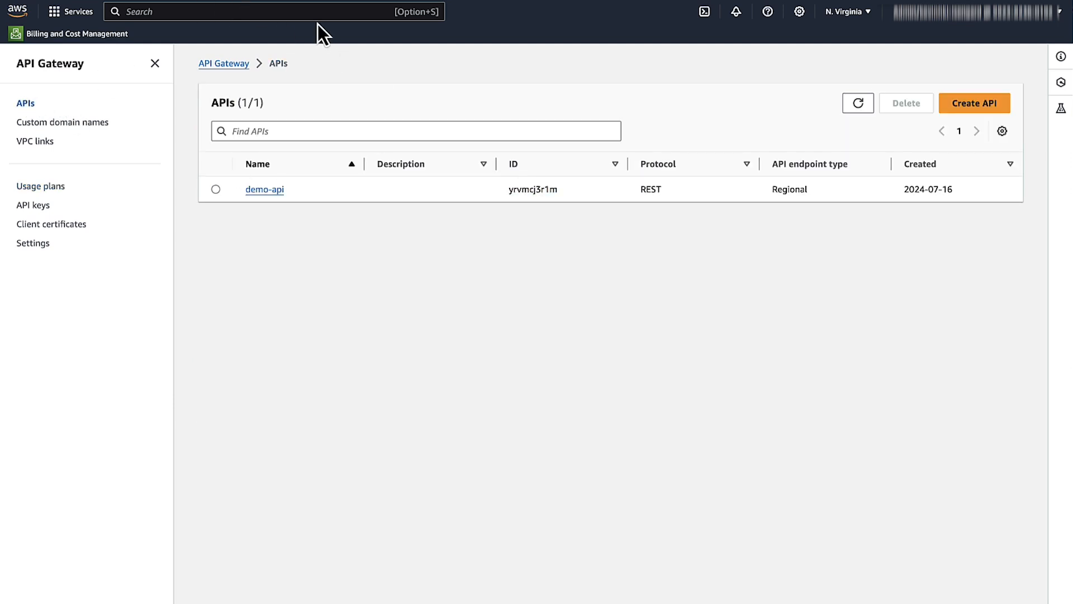
Step: Select the API-Gateway-Execution-Logs_yrvmcj3r1m/dev log group for a CloudWatch Logs Insights query
{"action": "type", "text": "cloudwat"}
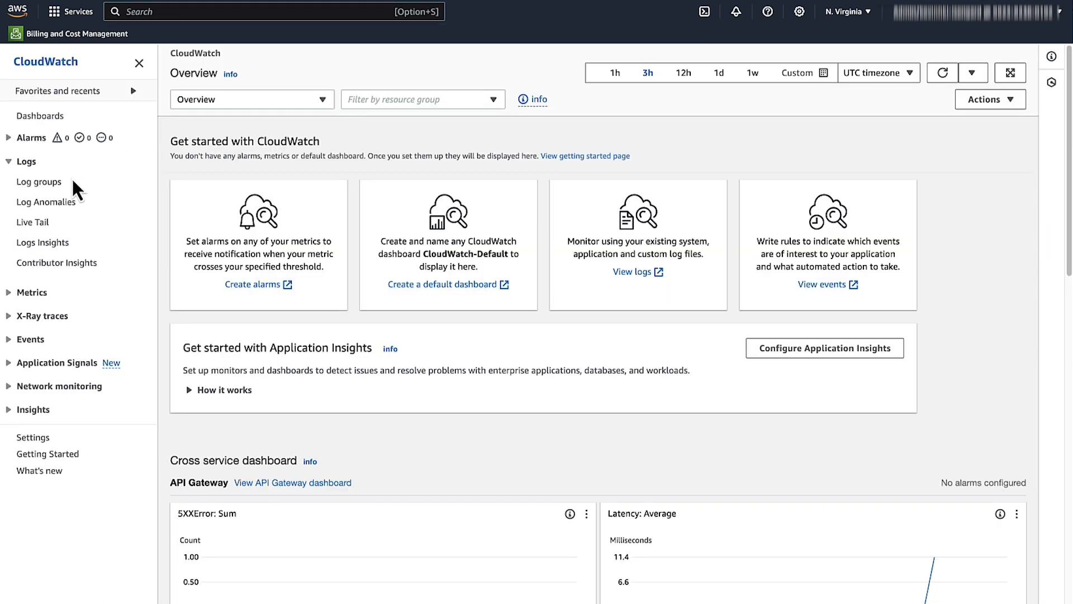
{"action": "left_click", "coordinate": [42, 243]}
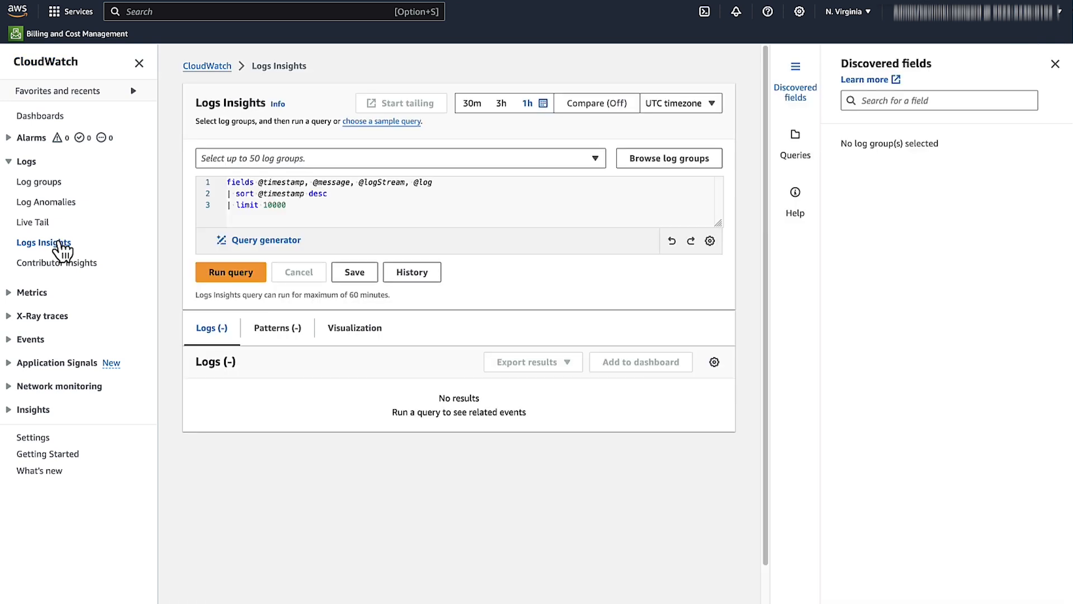
{"action": "left_click", "coordinate": [401, 157]}
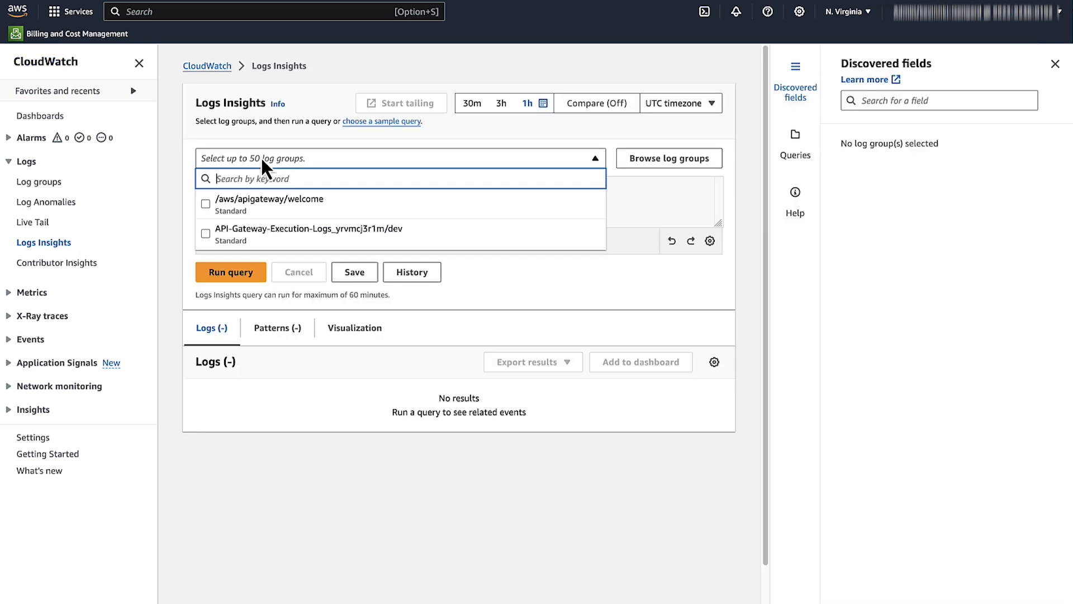
{"action": "type", "text": "yrvmcj3r1m"}
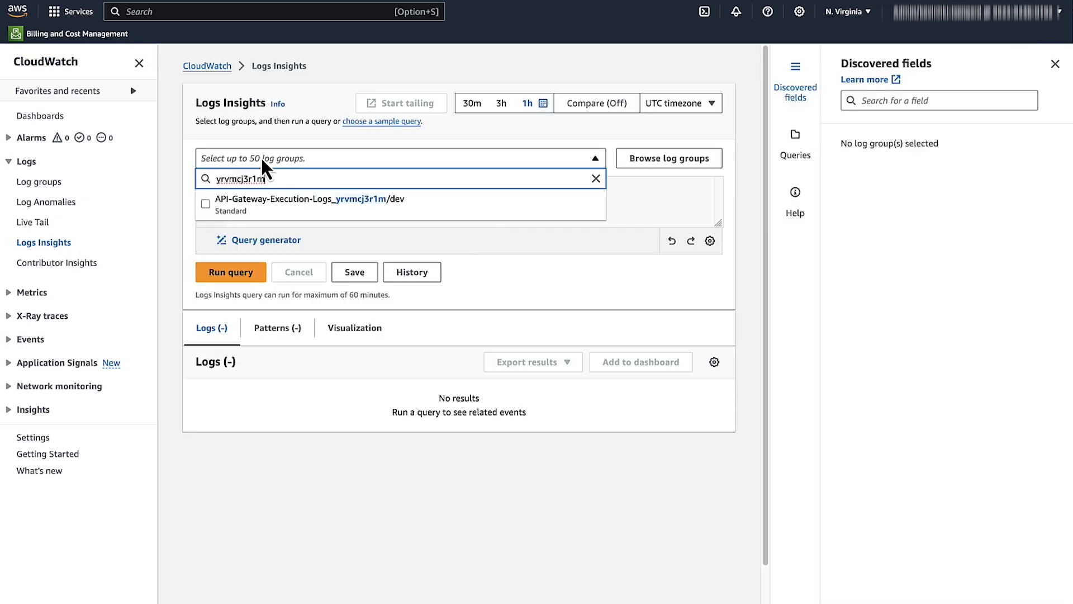
{"action": "left_click", "coordinate": [206, 204]}
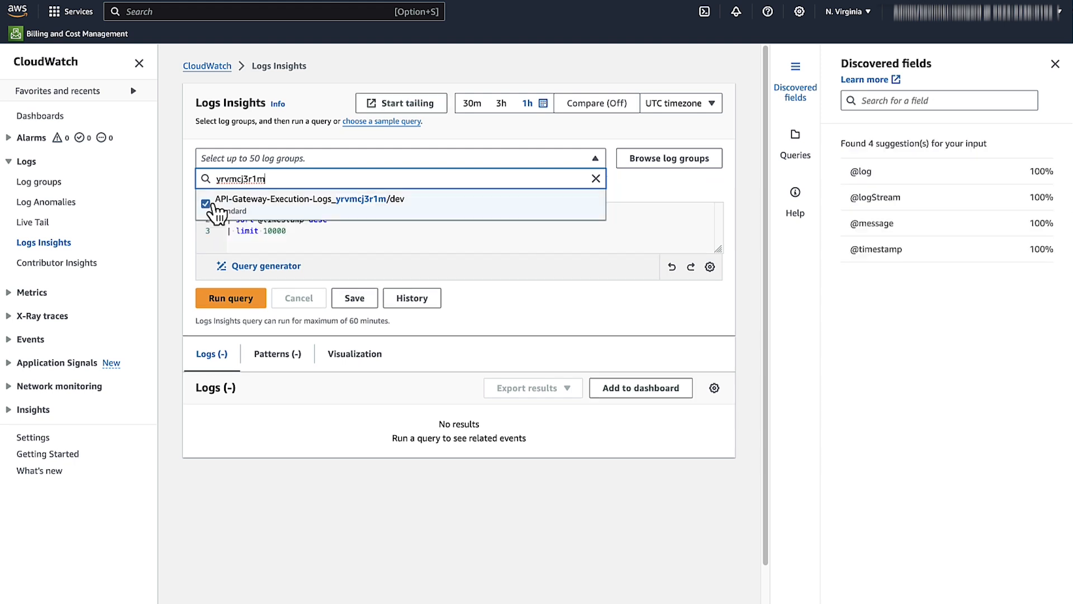
{"action": "mouse_move", "coordinate": [590, 212]}
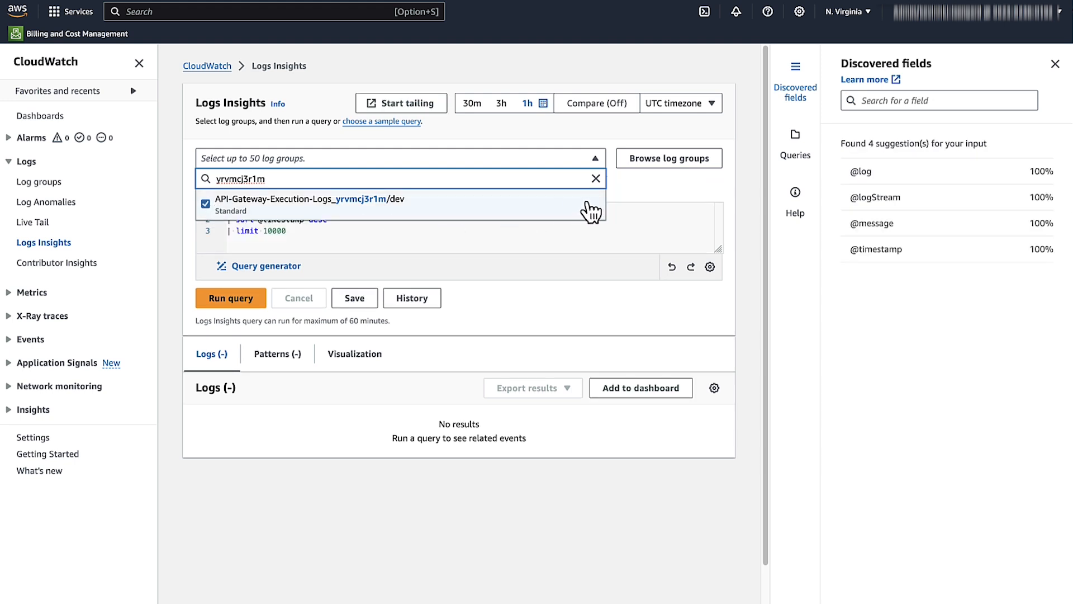
{"action": "left_click", "coordinate": [309, 202]}
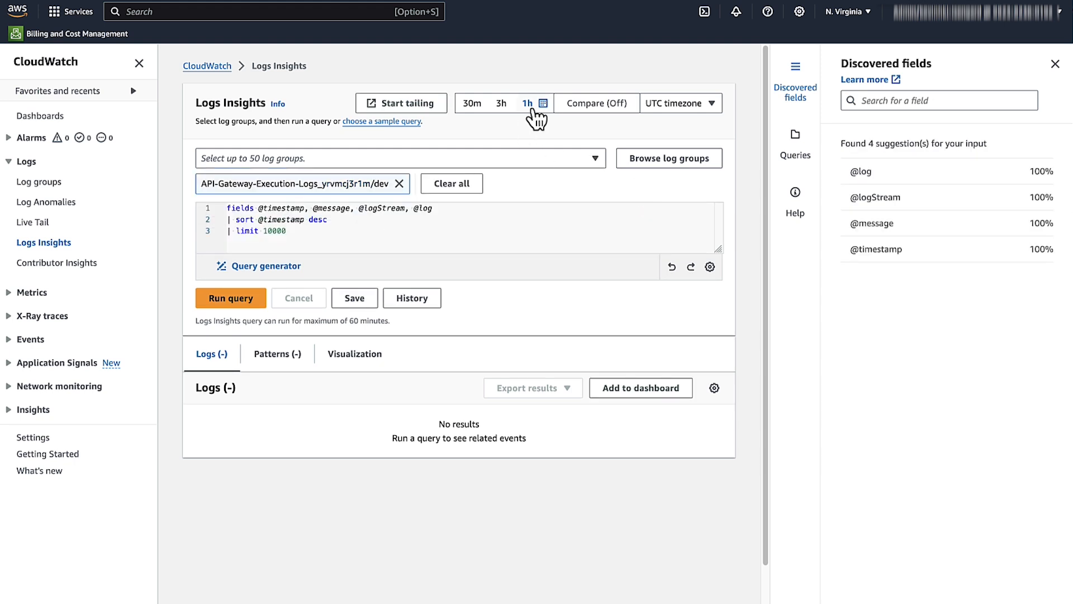
Step: Run a 2-hour query filtering messages on /(?i)(throttle|exceeded)/, returning 8 records
{"action": "left_click", "coordinate": [527, 102]}
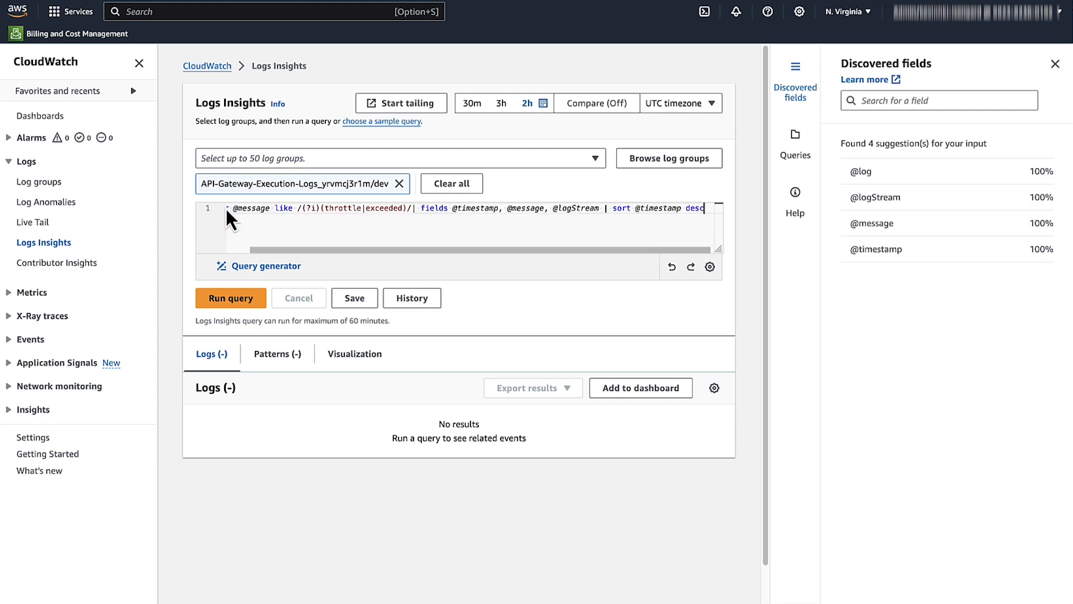
{"action": "left_click", "coordinate": [231, 298]}
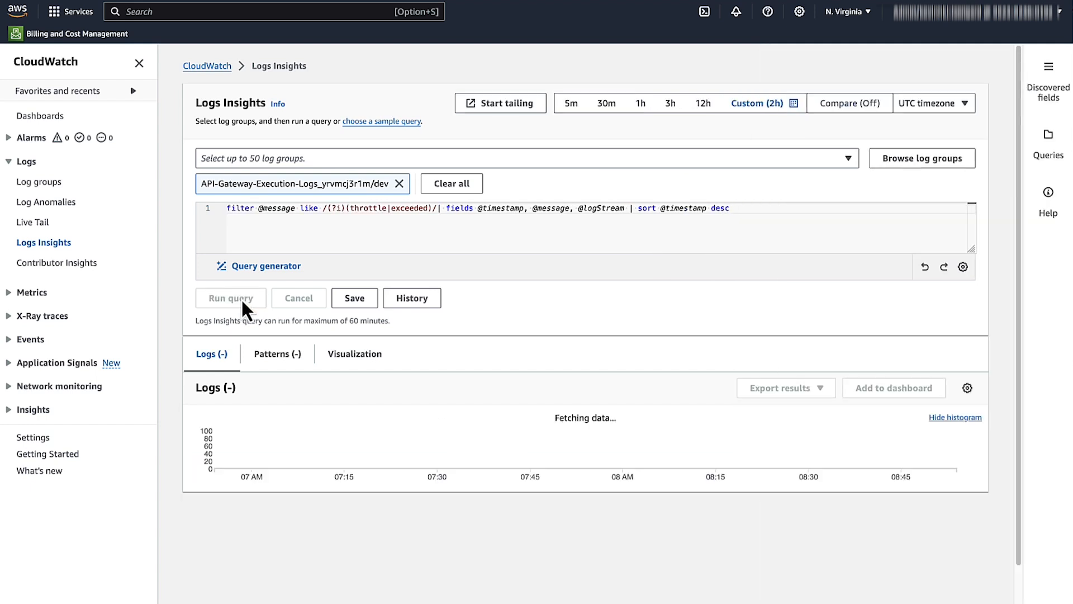
{"action": "left_click", "coordinate": [231, 297]}
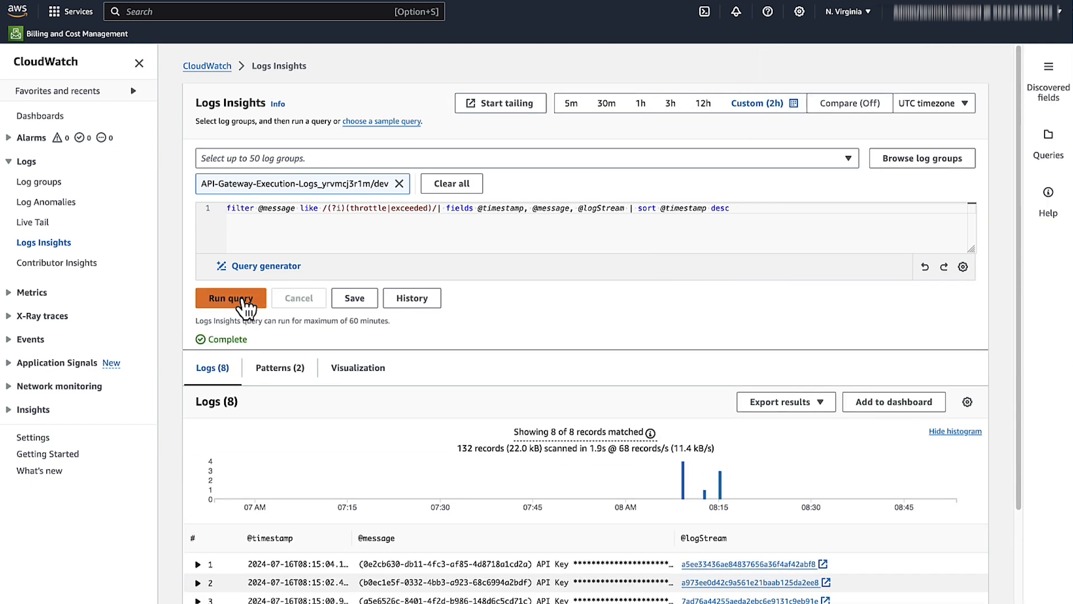
Step: Expand result records 3 and 4 to read the quota-exhausted and throttle-limit messages
{"action": "scroll", "scroll_direction": "down", "scroll_amount": 3}
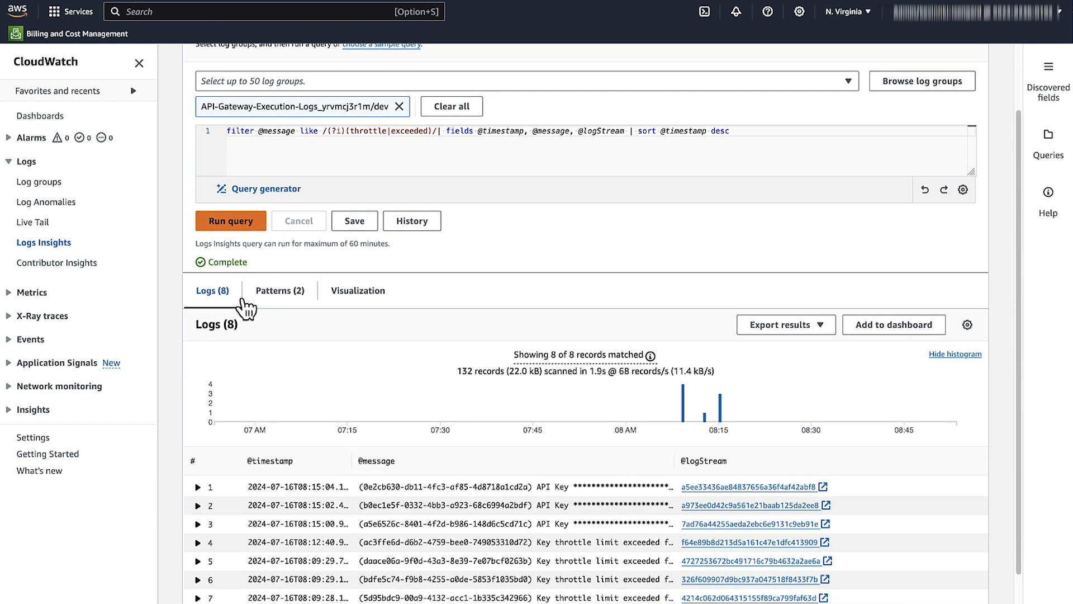
{"action": "scroll", "scroll_direction": "down", "scroll_amount": 3}
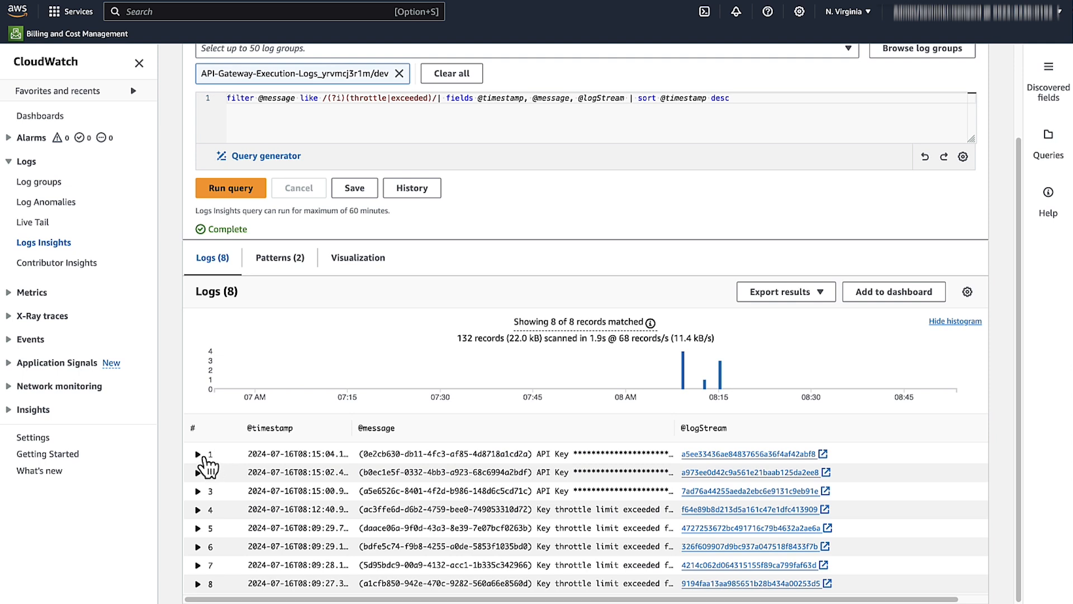
{"action": "left_click", "coordinate": [197, 453]}
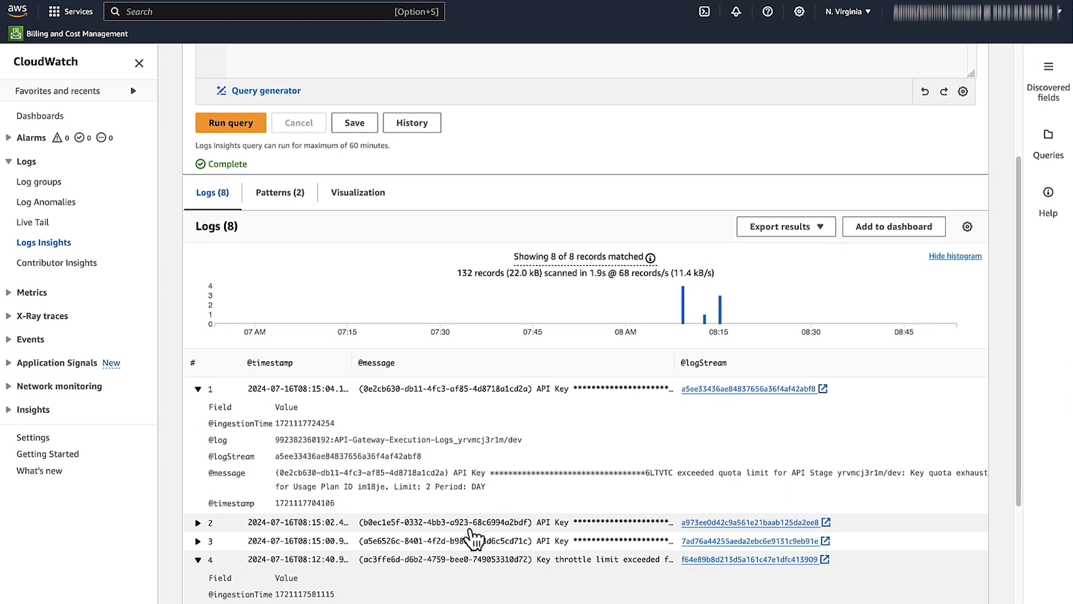
{"action": "left_click", "coordinate": [198, 388]}
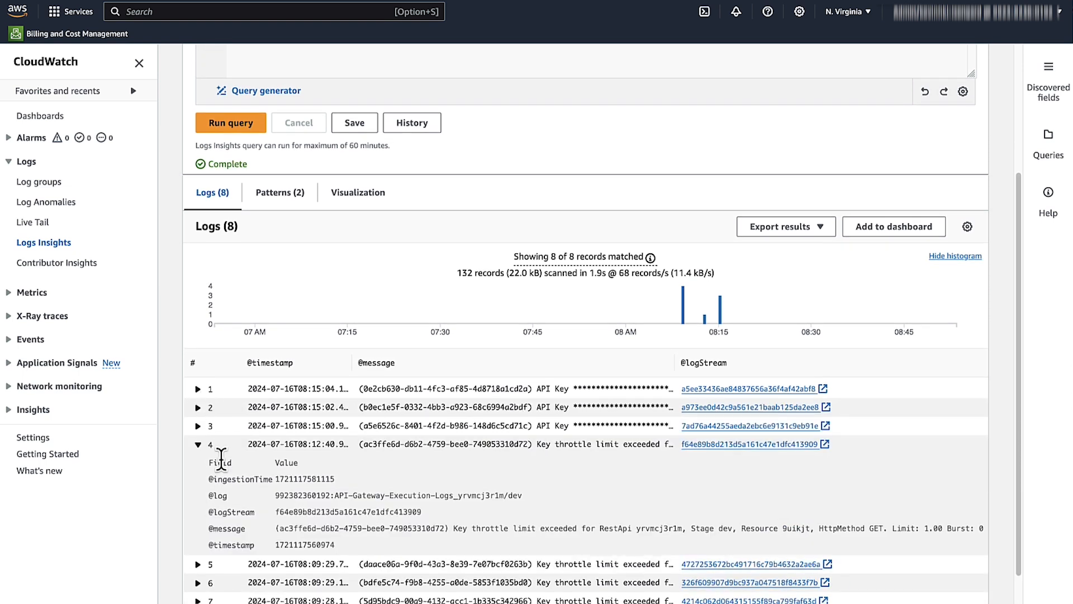
{"action": "scroll", "scroll_direction": "down", "scroll_amount": 3}
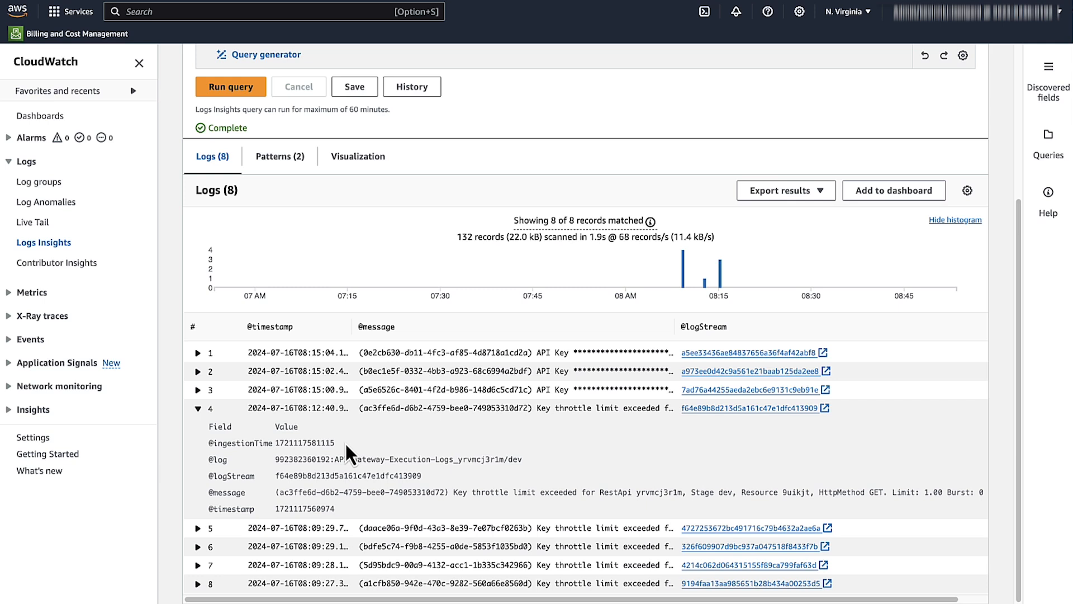
{"action": "left_click", "coordinate": [197, 389]}
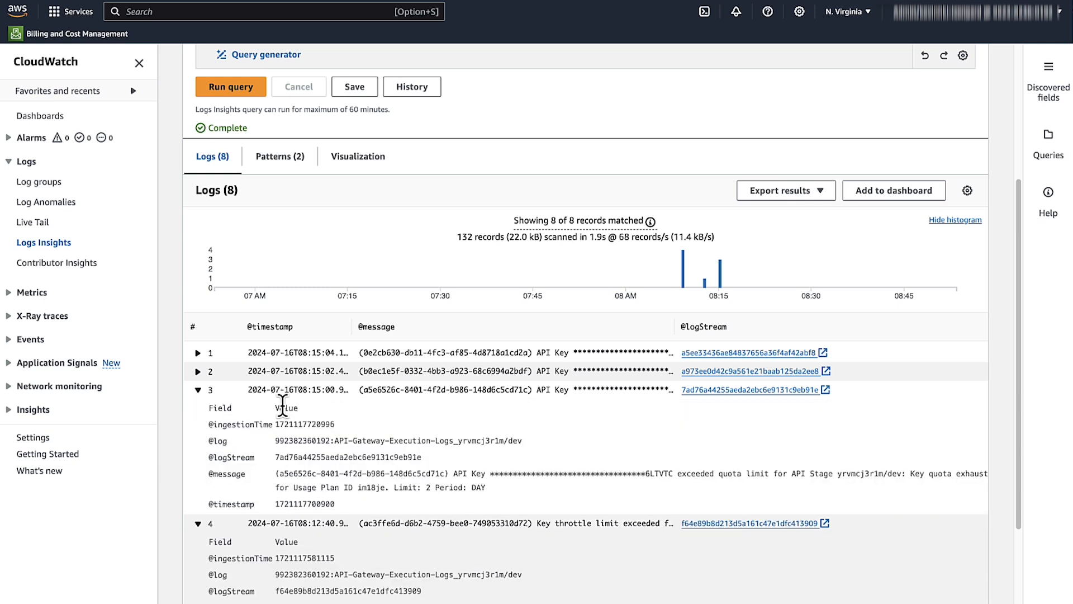
{"action": "mouse_move", "coordinate": [362, 431]}
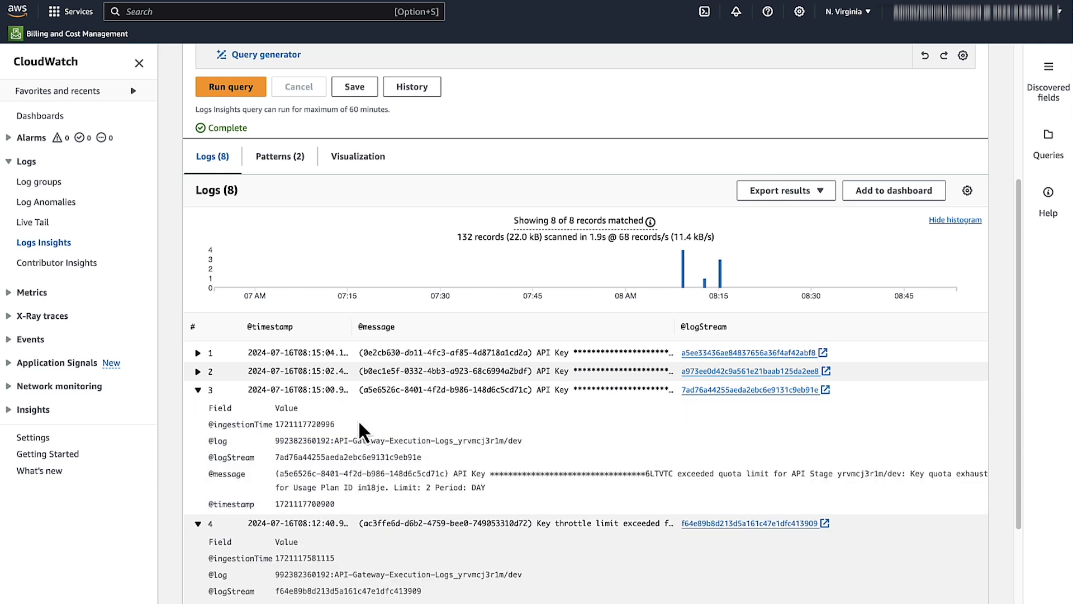